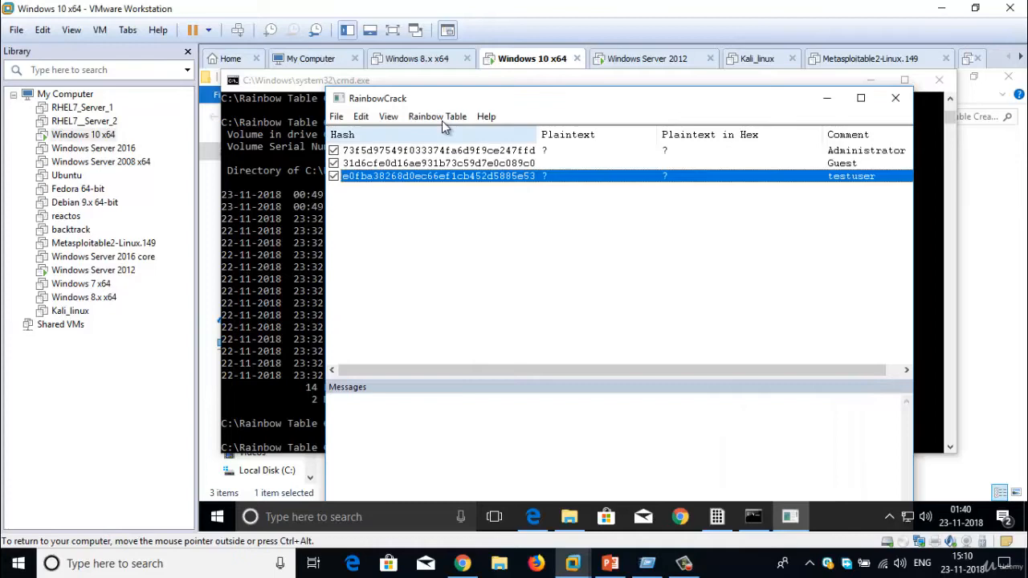
Open the Rainbow Table menu to see the table search options.
left_click(437, 117)
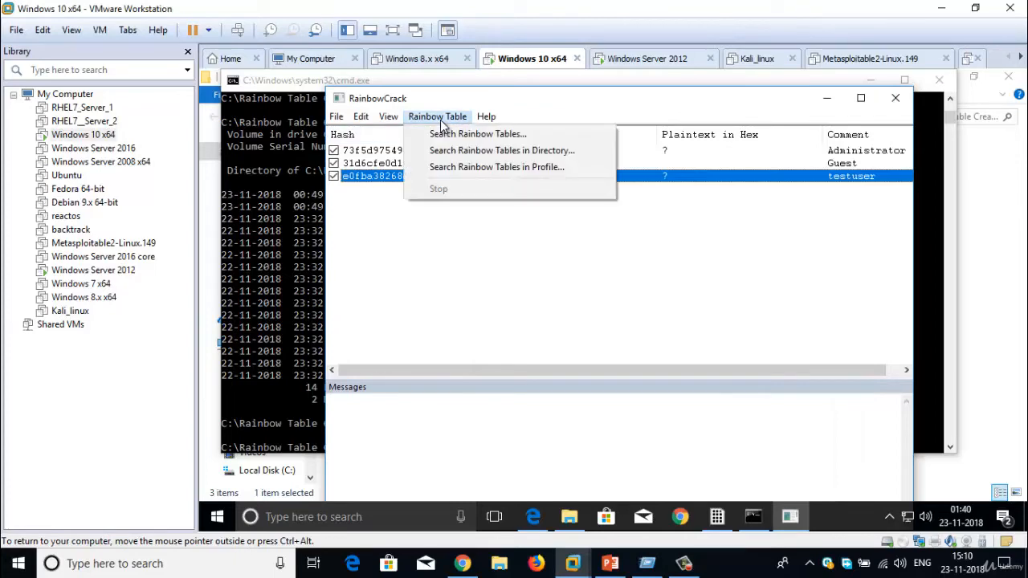
Choose Search Rainbow Tables and browse to Rainbow Table Creation Tools > RainbowCrack for the ntlm_loweralpha .rt file.
left_click(477, 134)
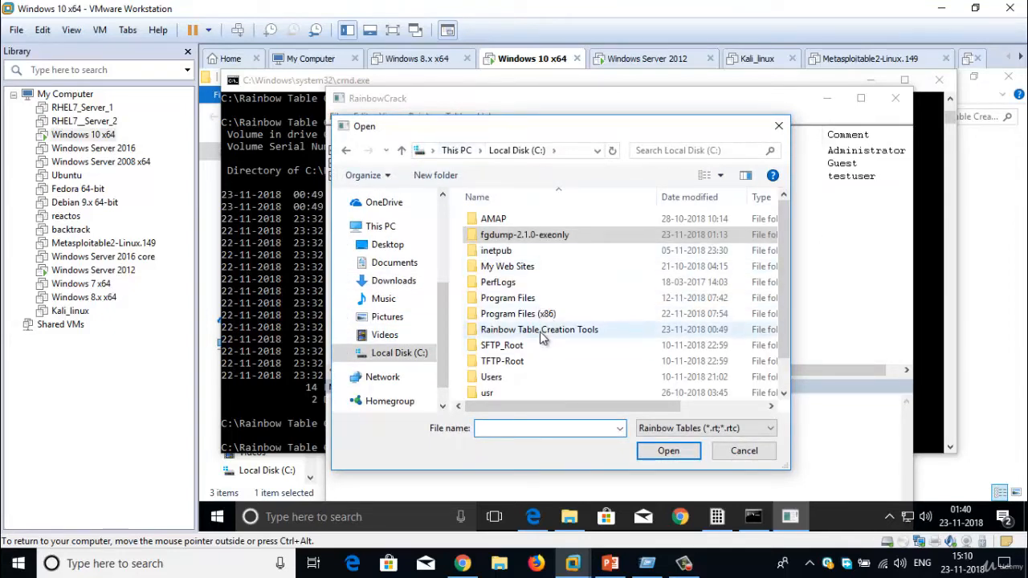
double_click(539, 329)
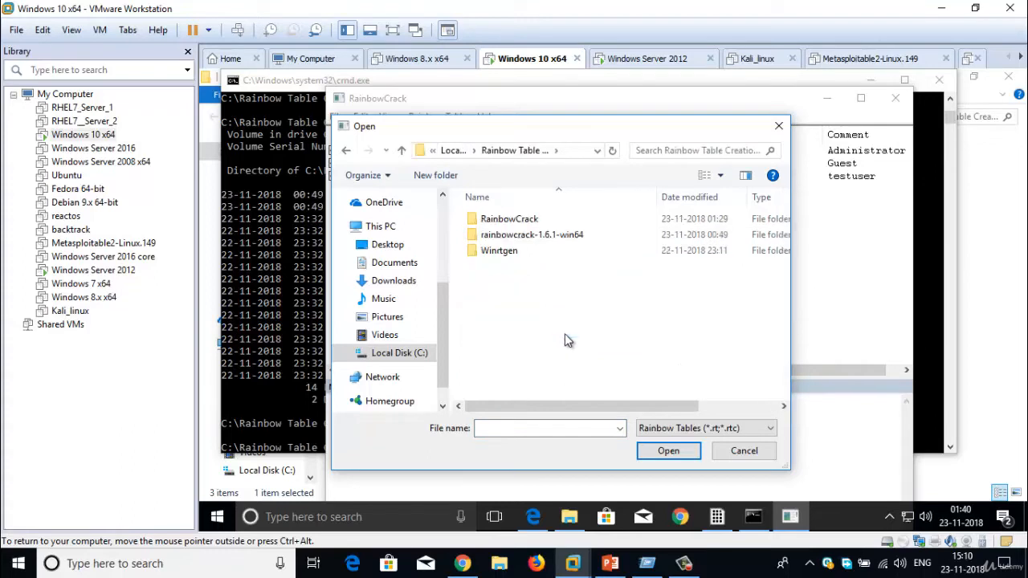
mouse_move(522, 234)
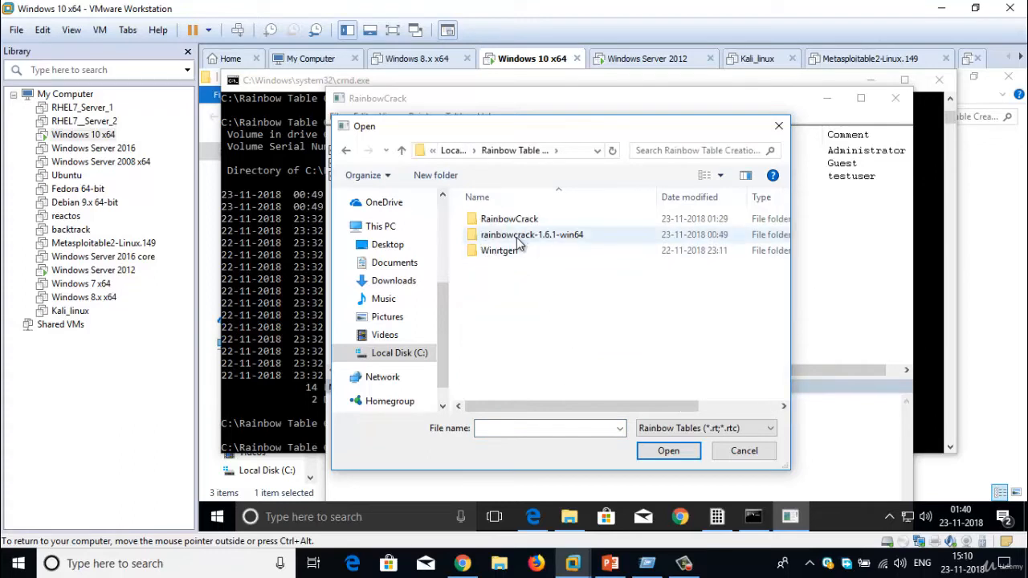
mouse_move(501, 219)
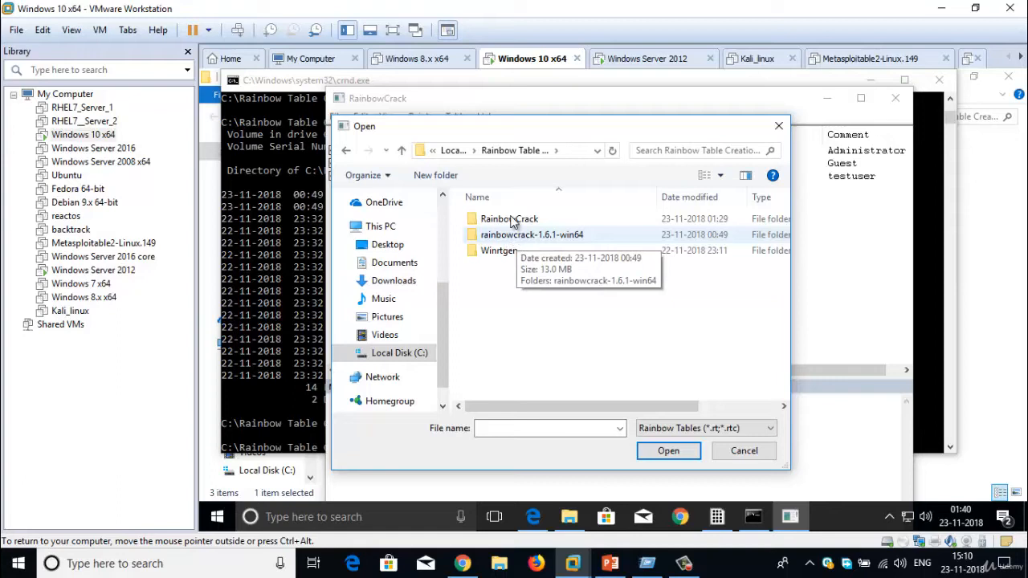
double_click(506, 218)
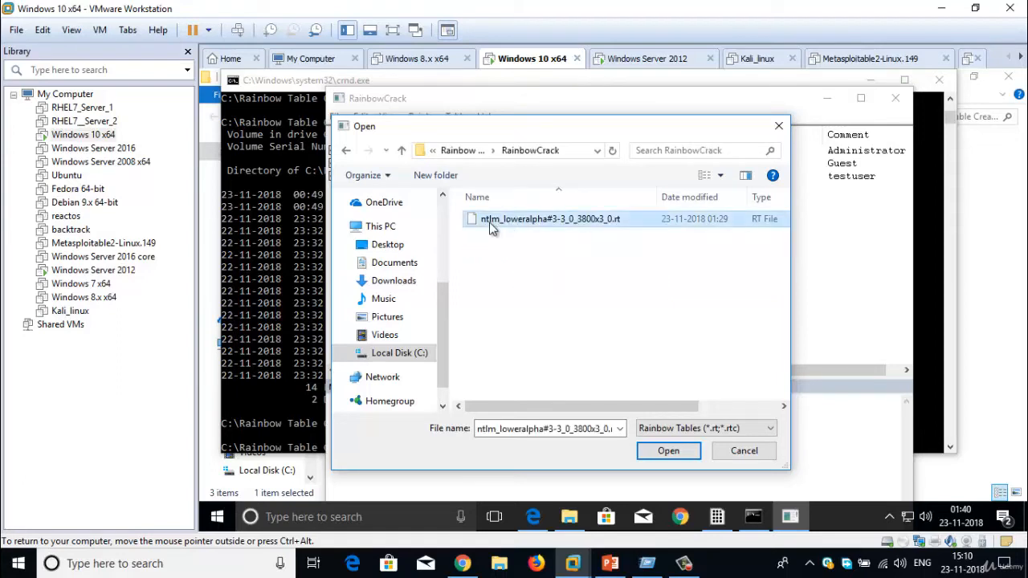
mouse_move(523, 228)
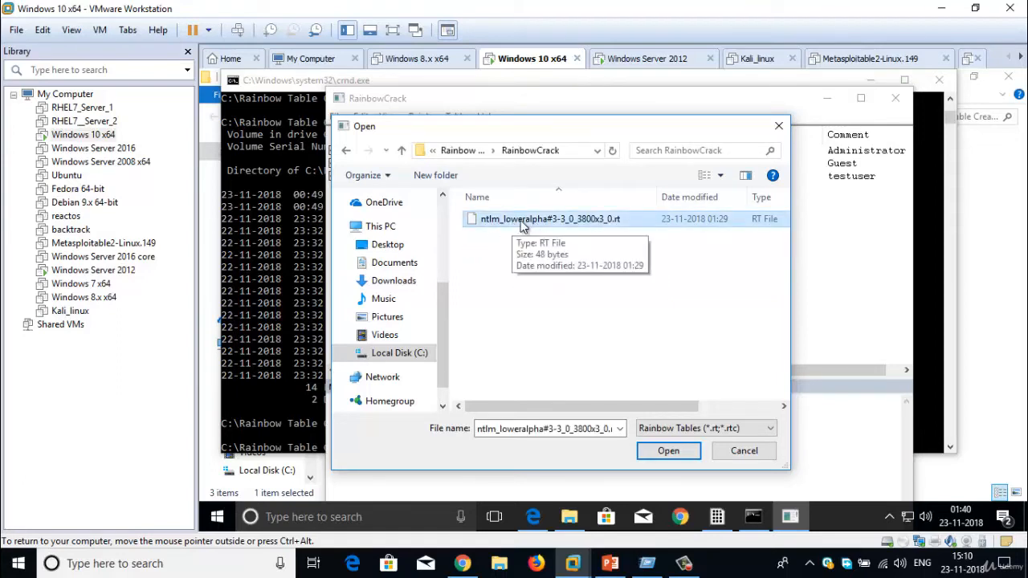
mouse_move(559, 231)
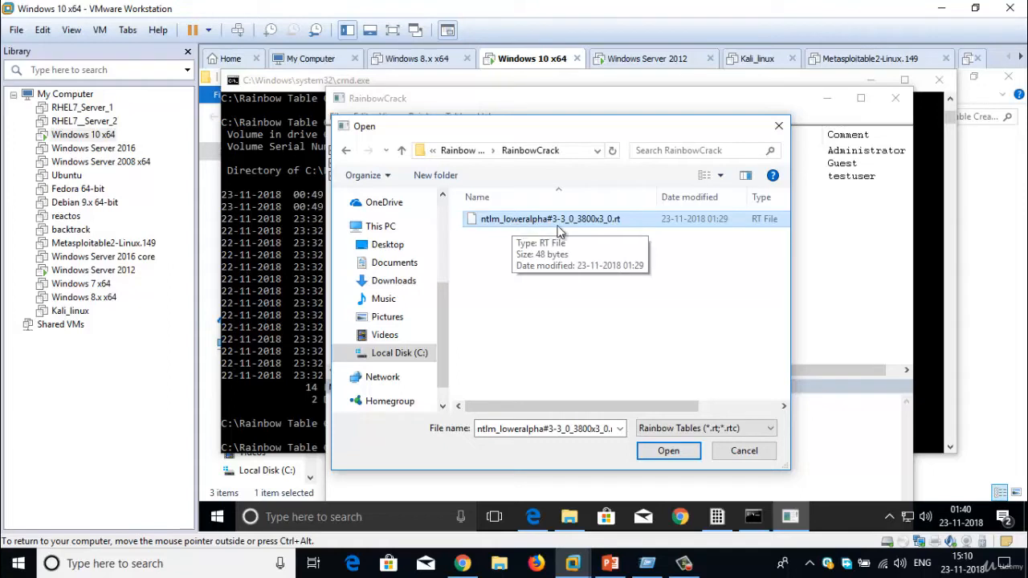
mouse_move(676, 231)
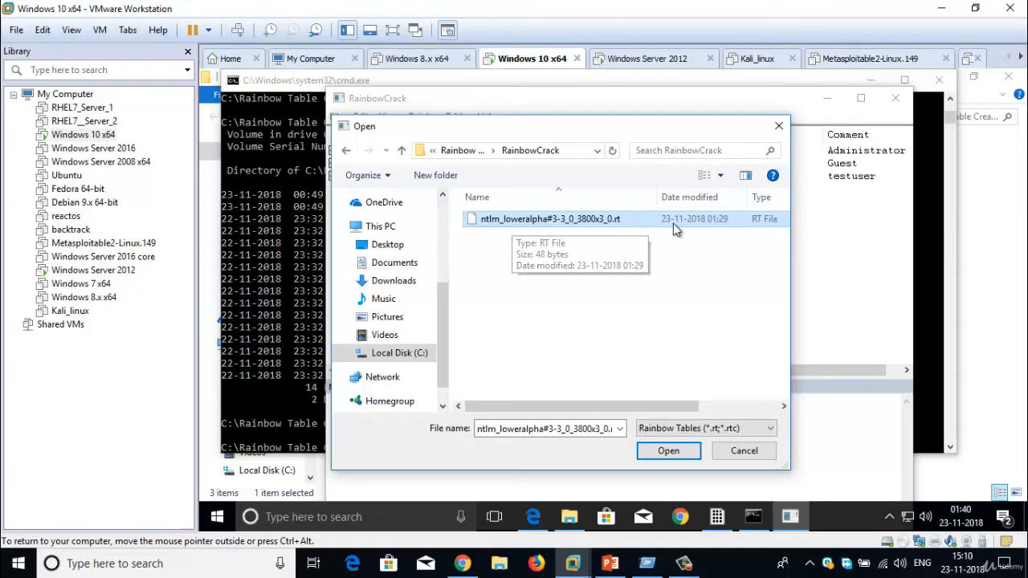
mouse_move(672, 234)
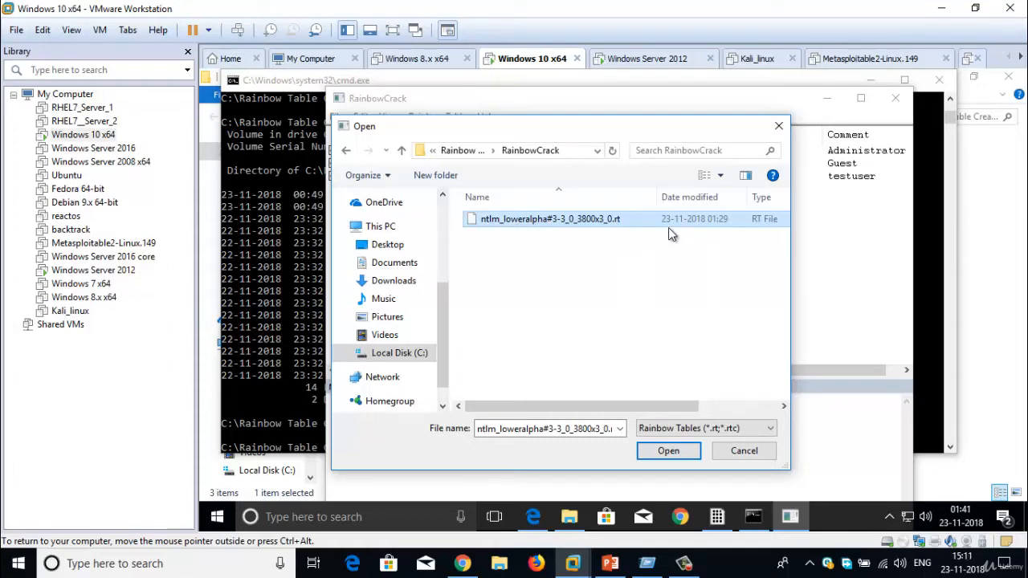
Open the ntlm_loweralpha#3-3_0_3800x3_0.rt table to start searching the hashes.
left_click(668, 451)
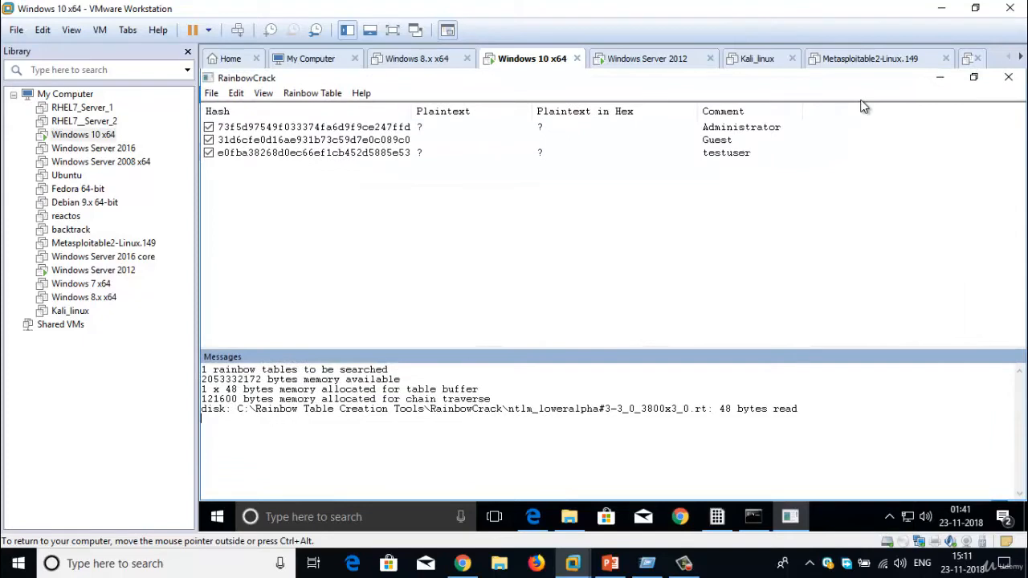
mouse_move(279, 160)
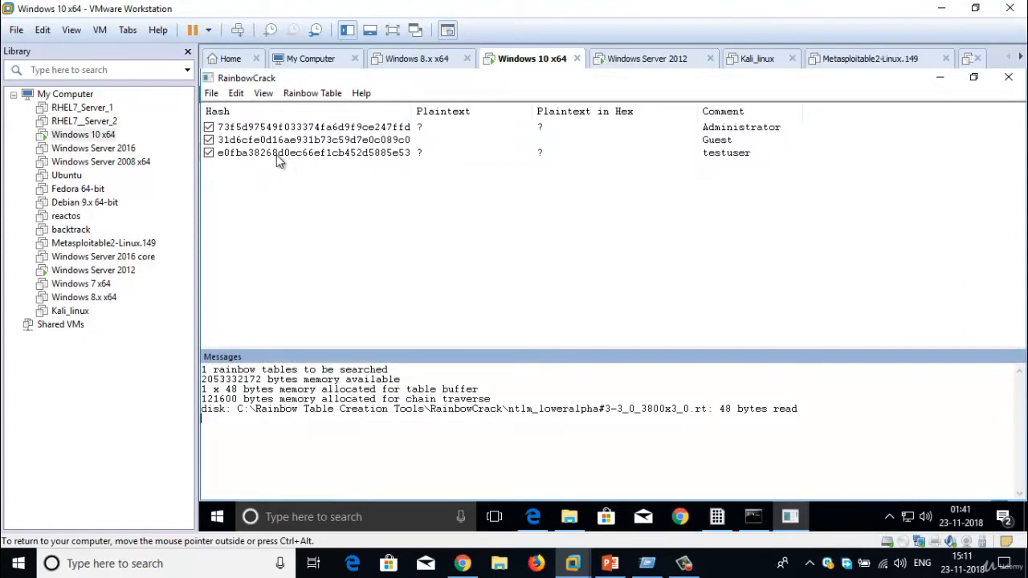
mouse_move(552, 164)
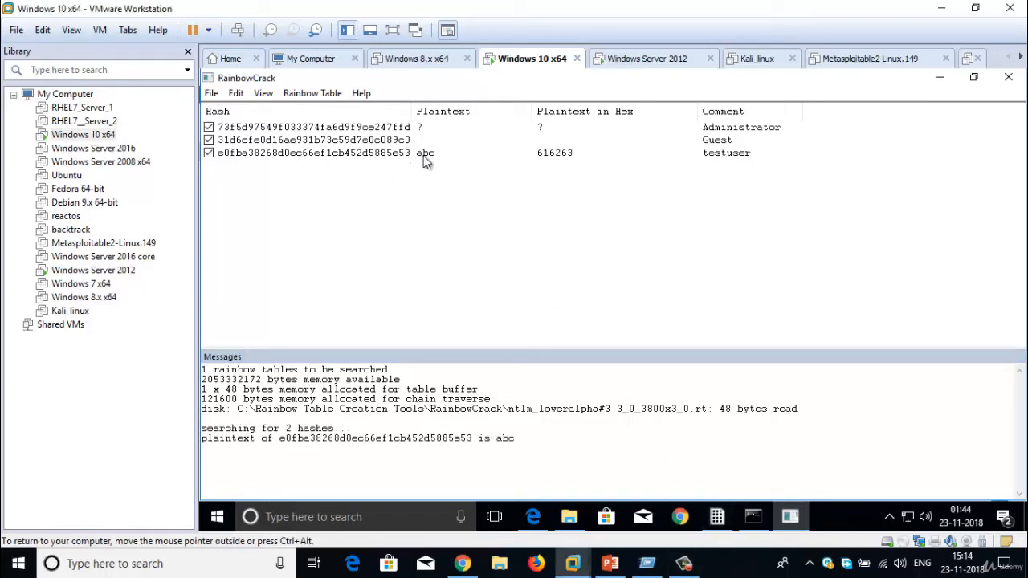
mouse_move(436, 160)
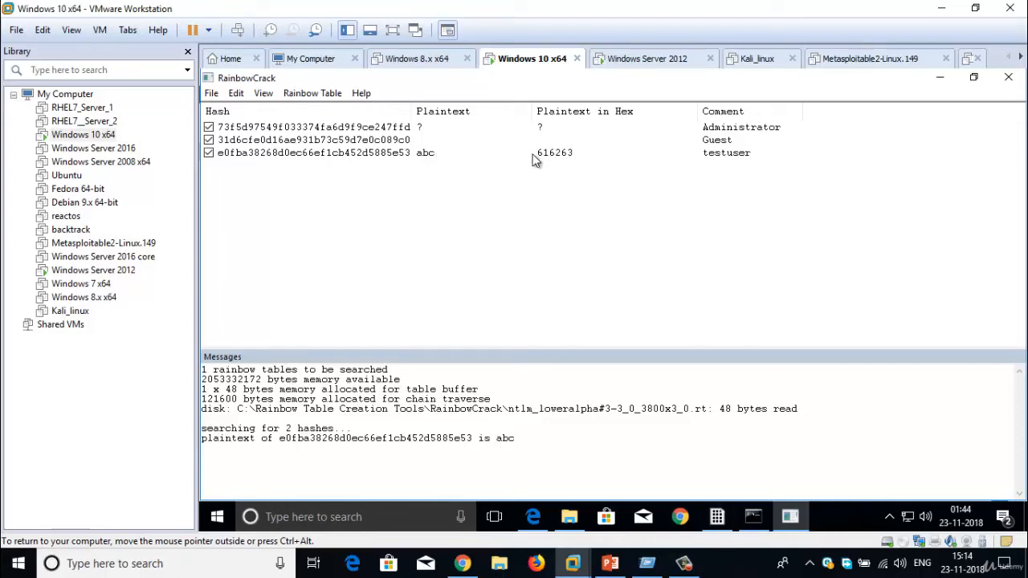
mouse_move(555, 165)
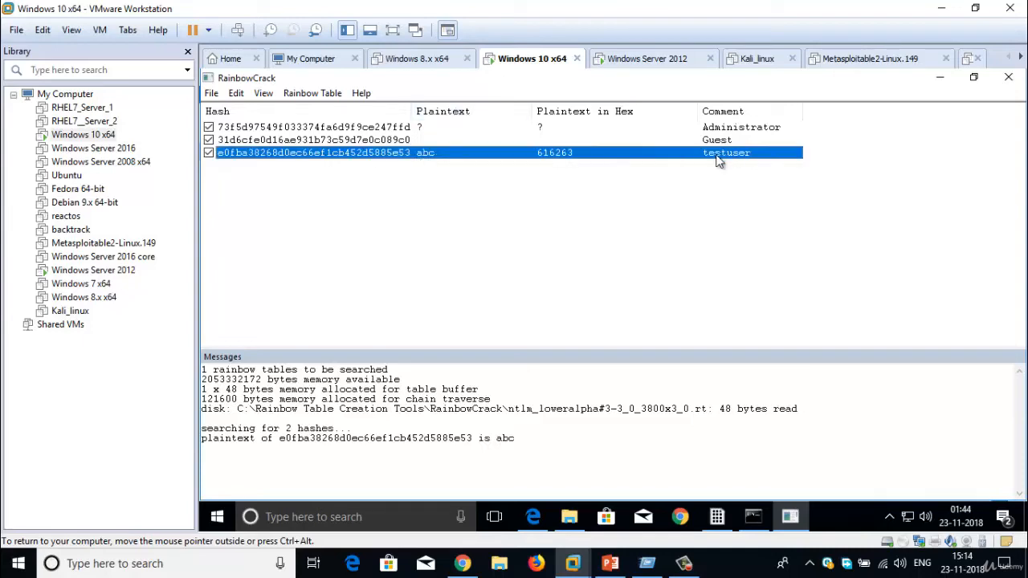
Select the cracked testuser row to review its result.
left_click(313, 127)
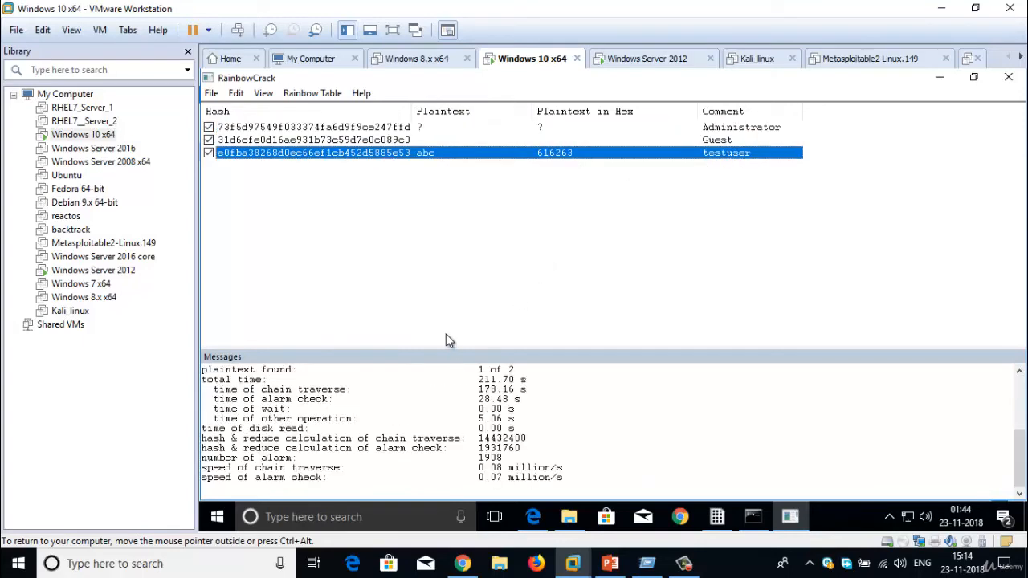
mouse_move(518, 139)
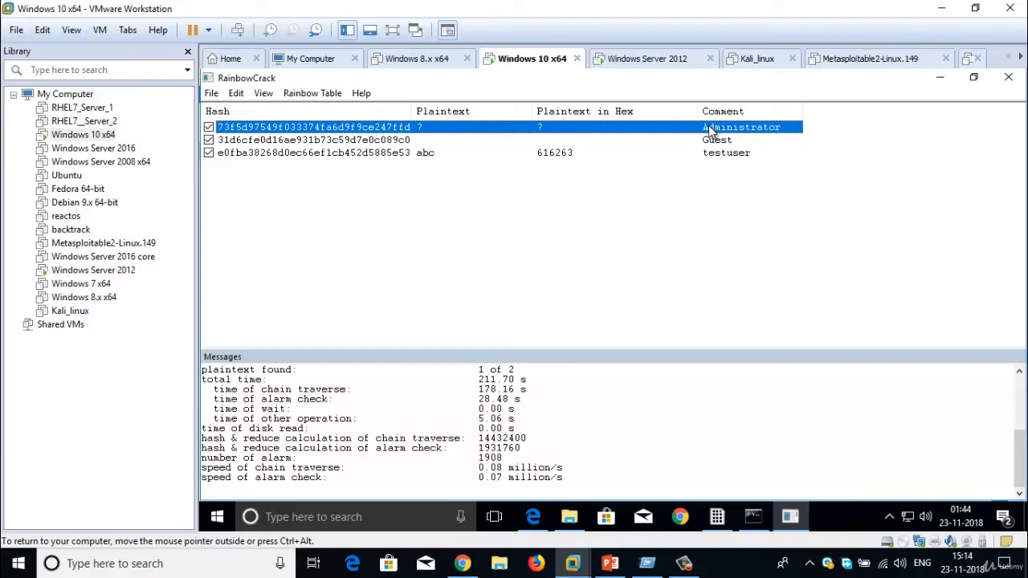
mouse_move(701, 132)
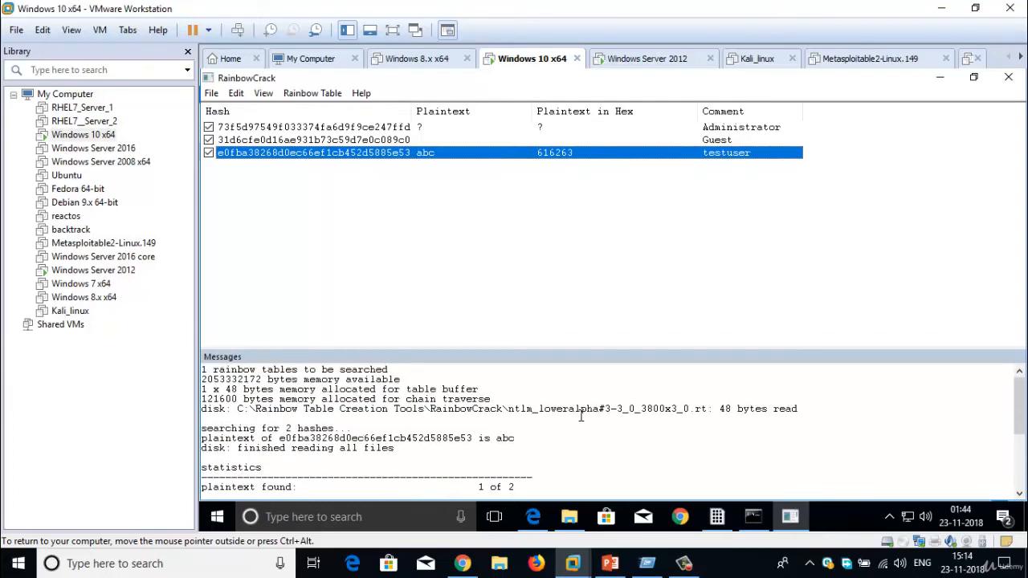
mouse_move(449, 287)
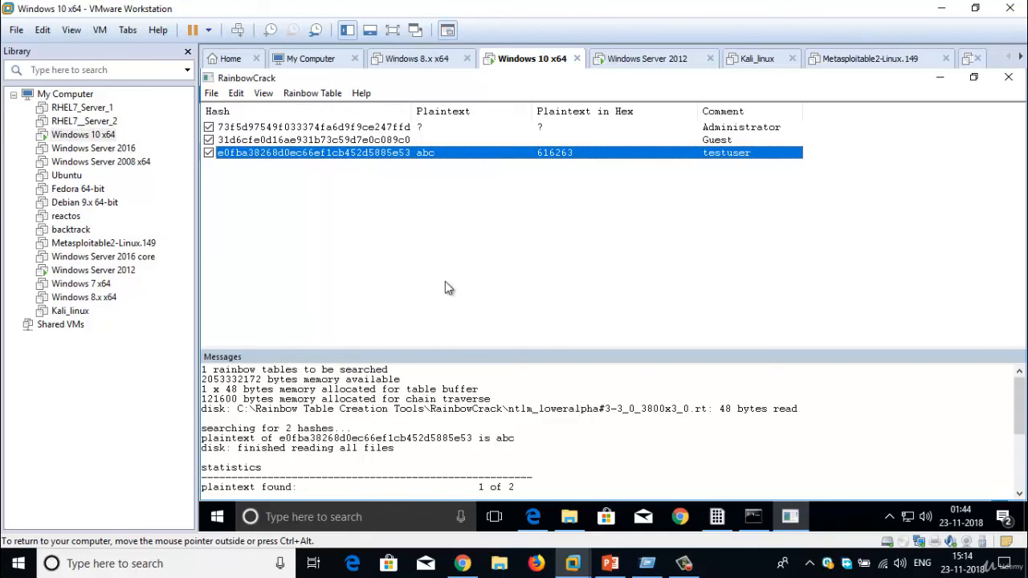
mouse_move(307, 150)
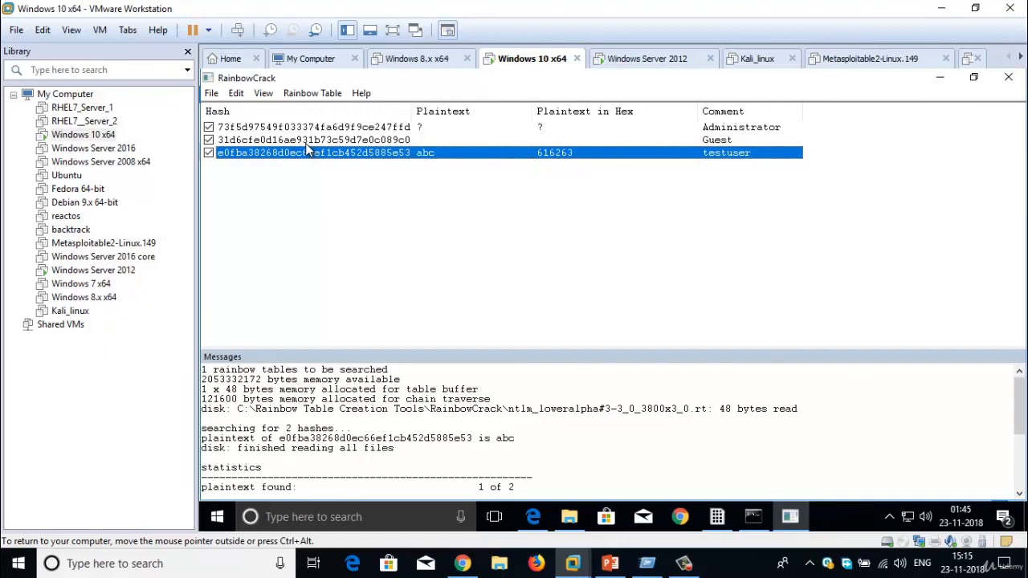
mouse_move(705, 538)
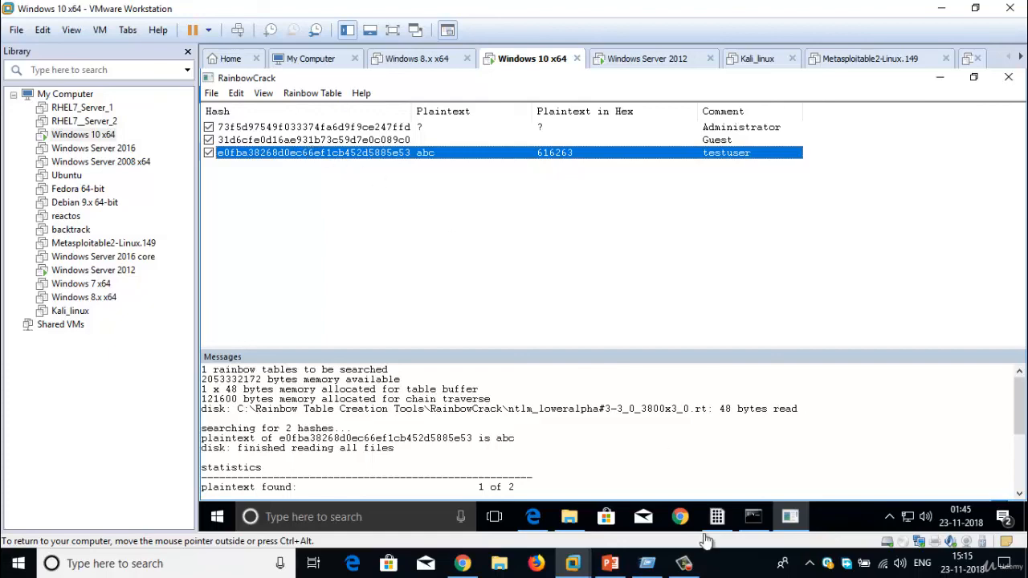